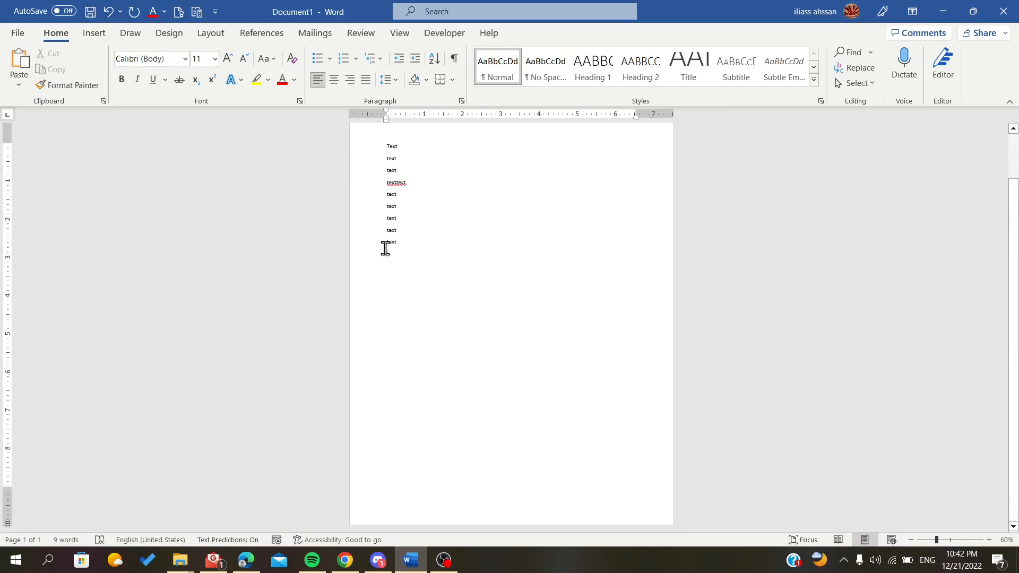
Place the insertion point after the last text line of the document.
left_click(93, 33)
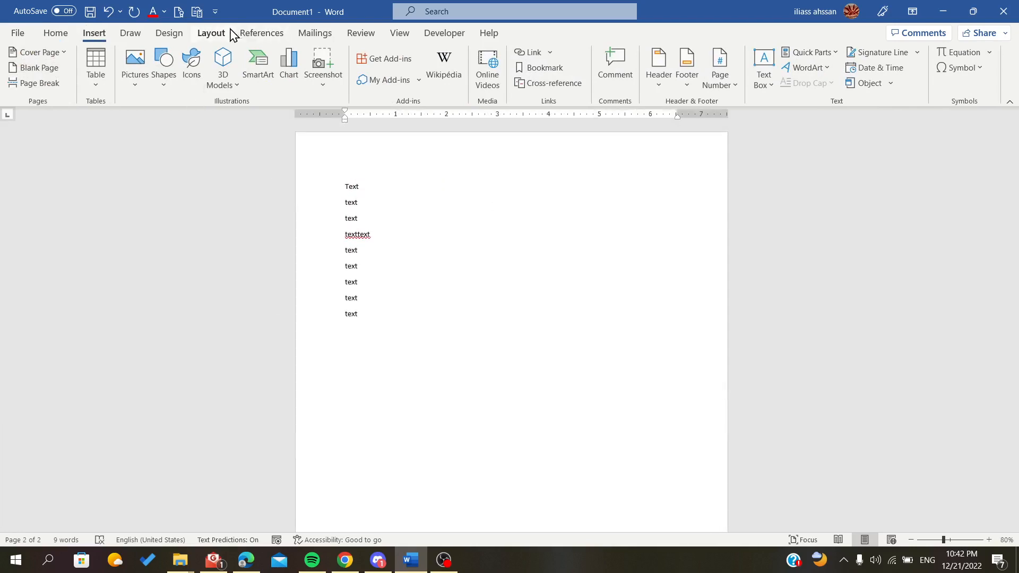
Switch page movement to Side to Side from the View options.
left_click(209, 33)
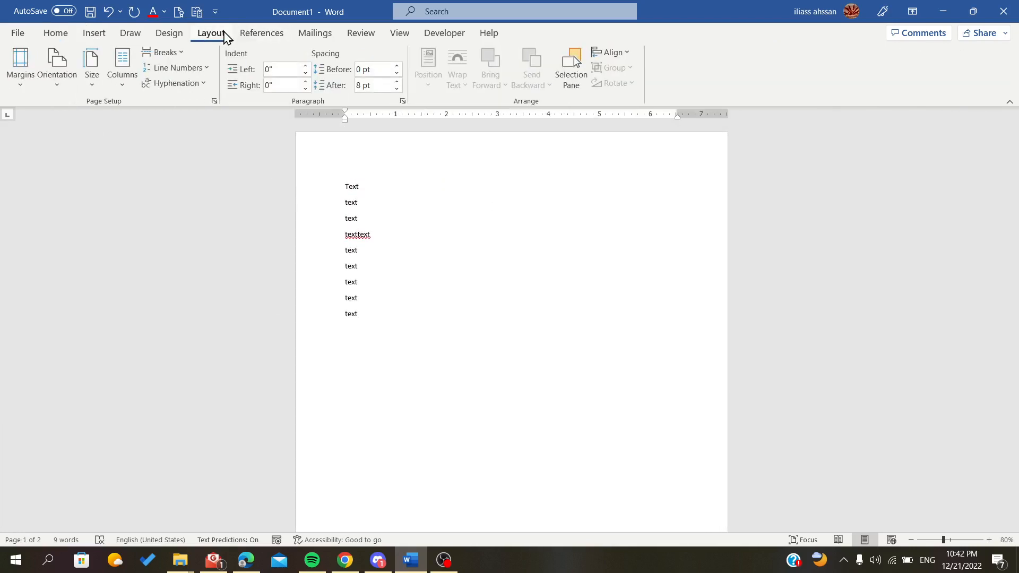
left_click(399, 33)
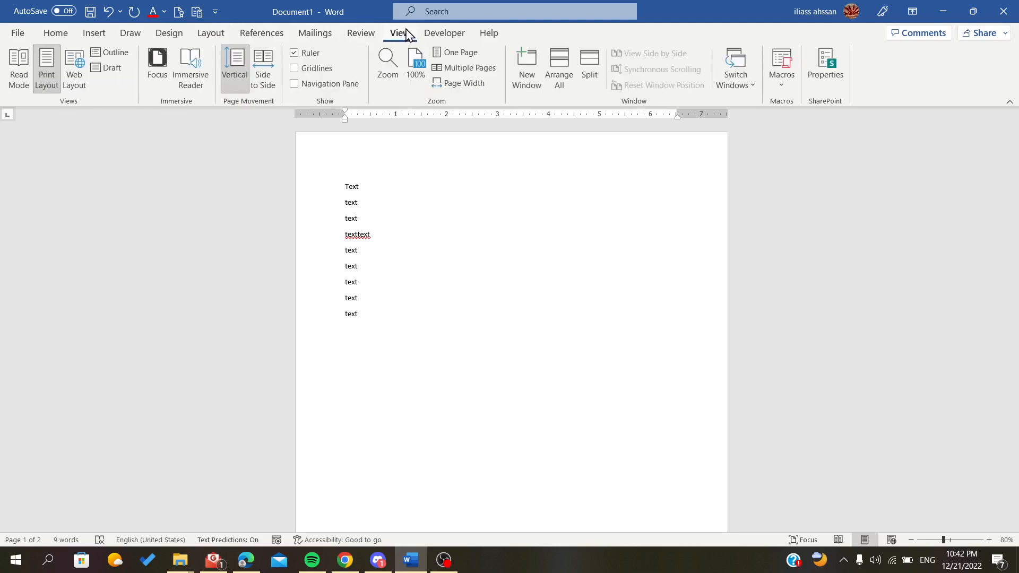
mouse_move(88, 126)
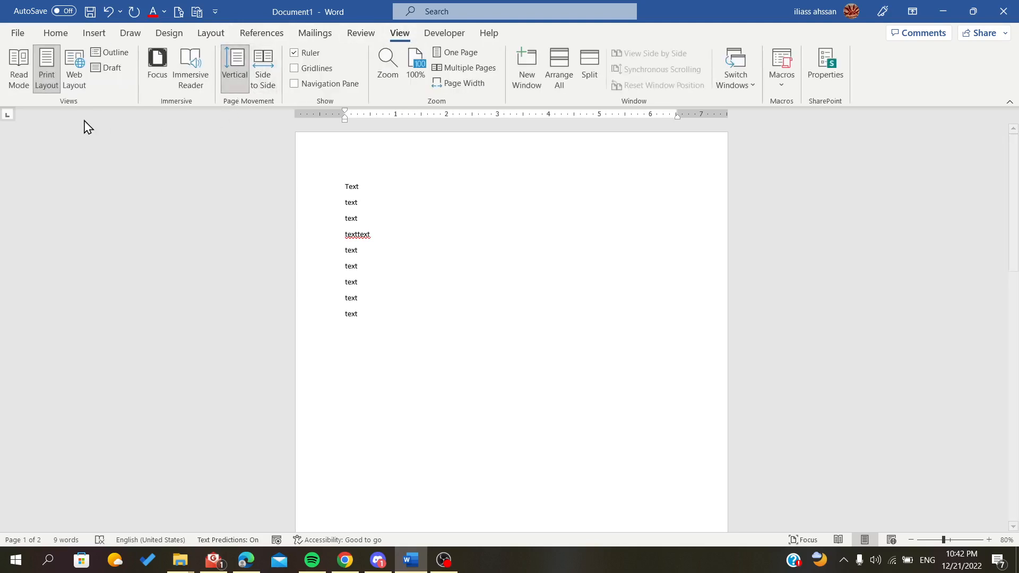
mouse_move(273, 102)
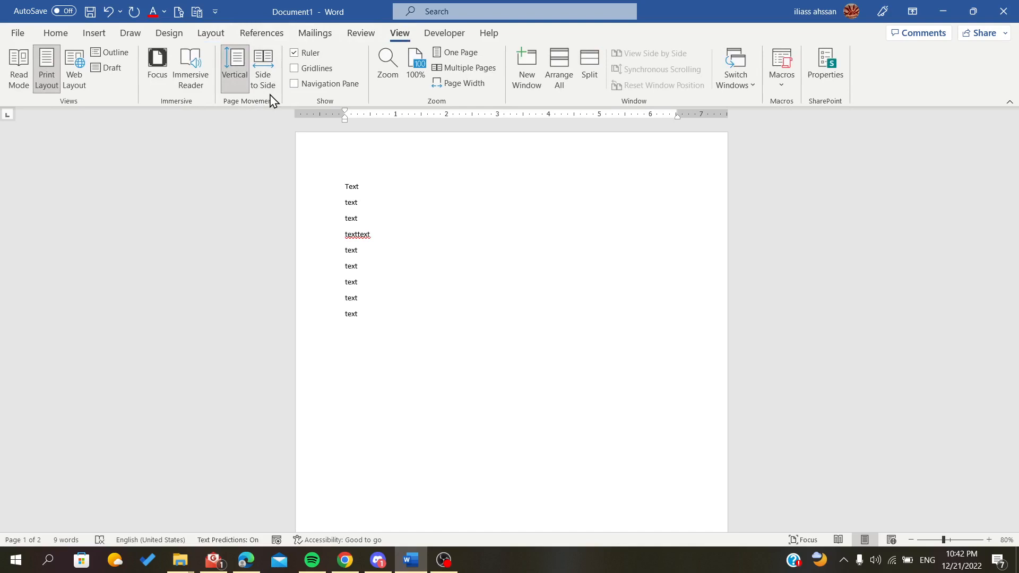
mouse_move(262, 116)
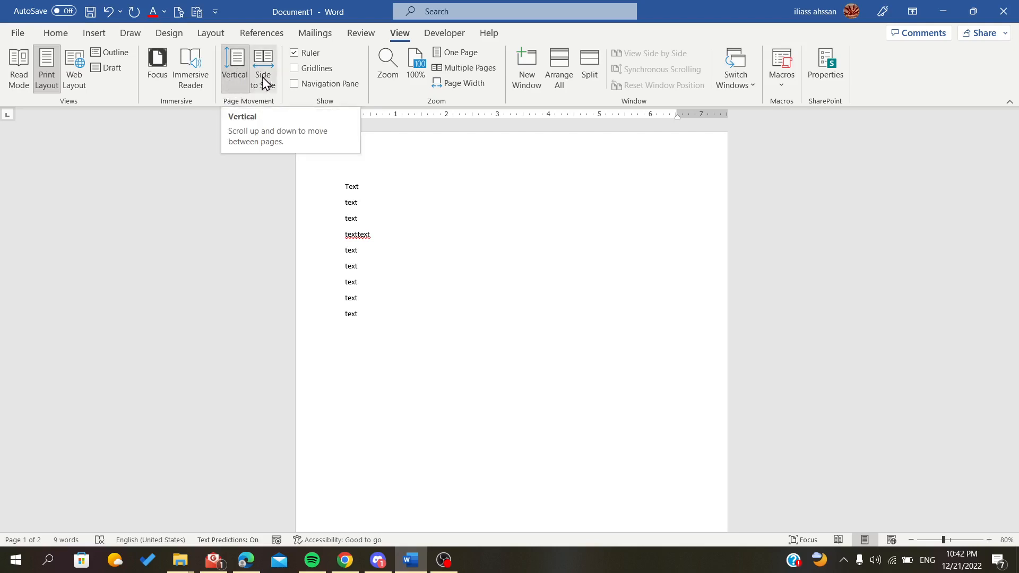
mouse_move(262, 67)
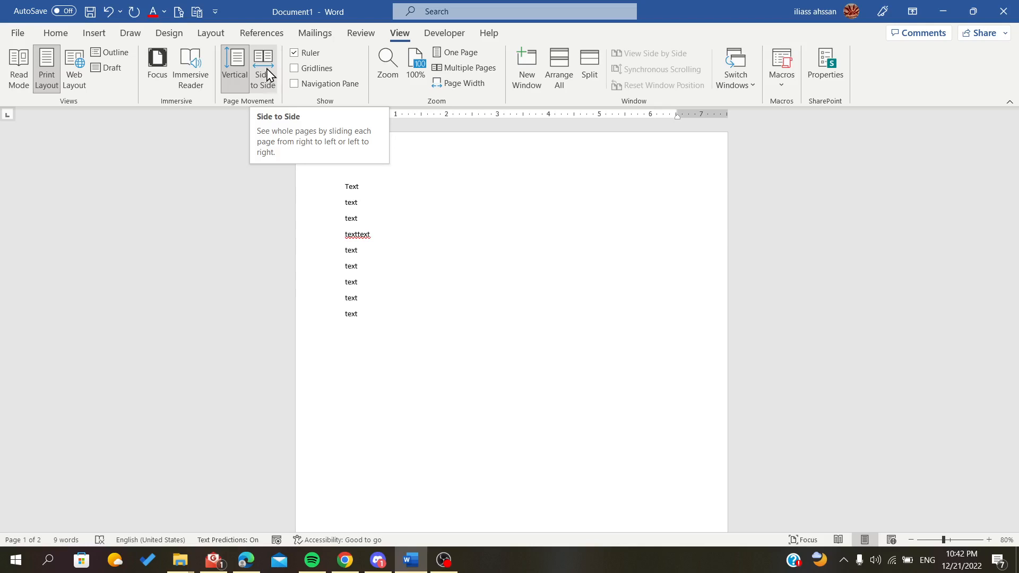
left_click(263, 68)
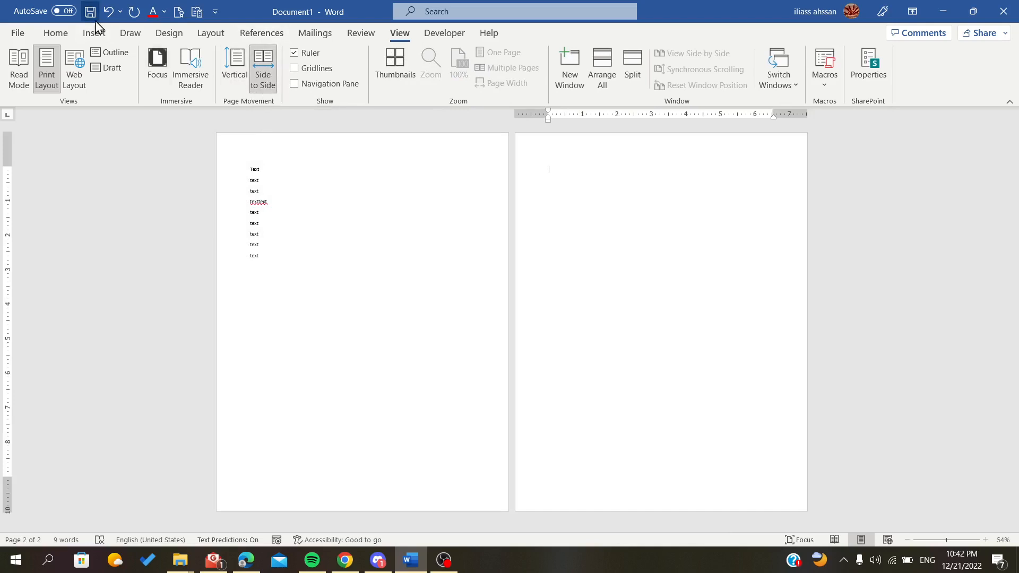
Re-apply Side to Side page movement, then move to the page layout features.
left_click(93, 33)
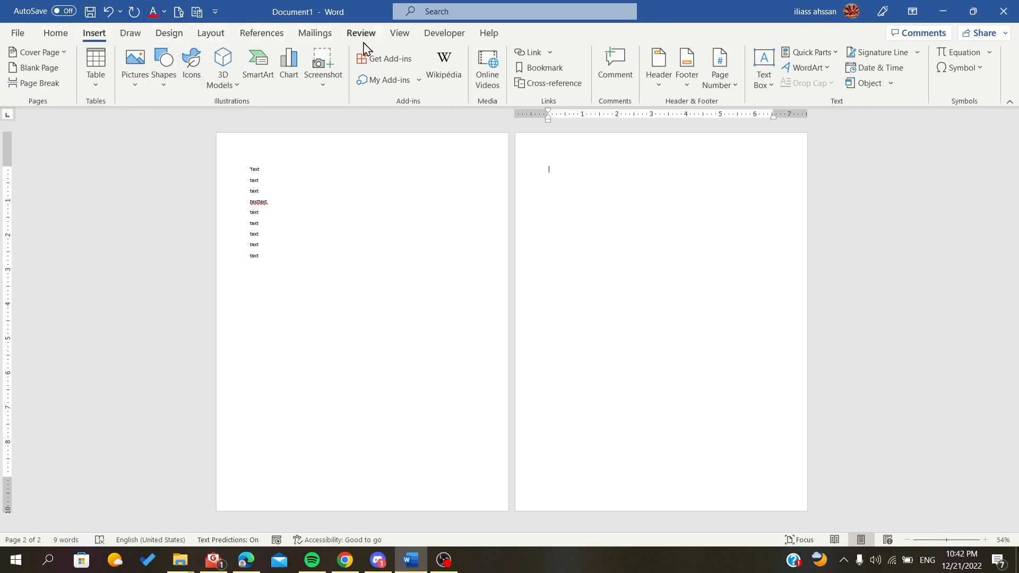
left_click(399, 32)
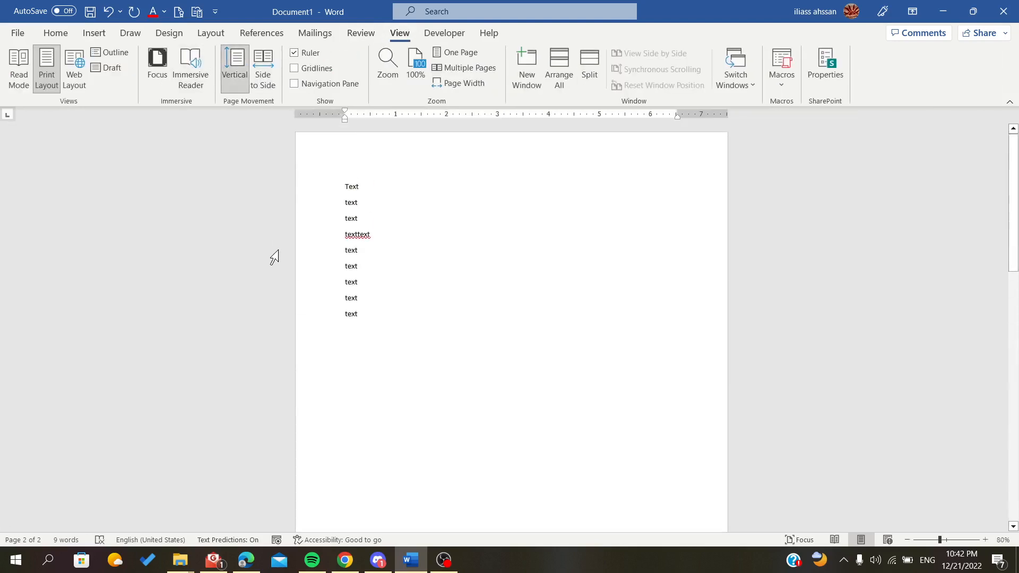
left_click(263, 68)
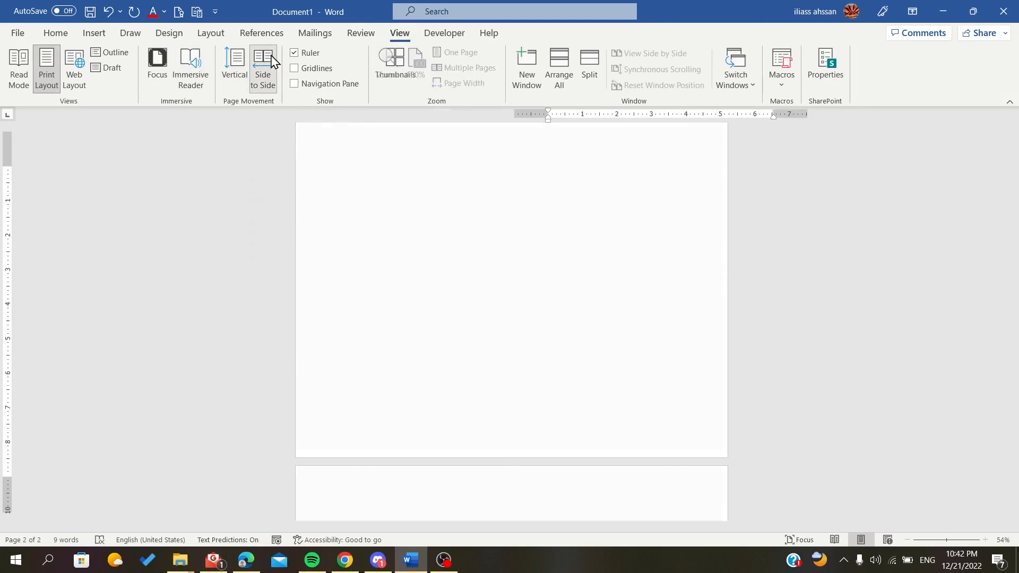
left_click(93, 33)
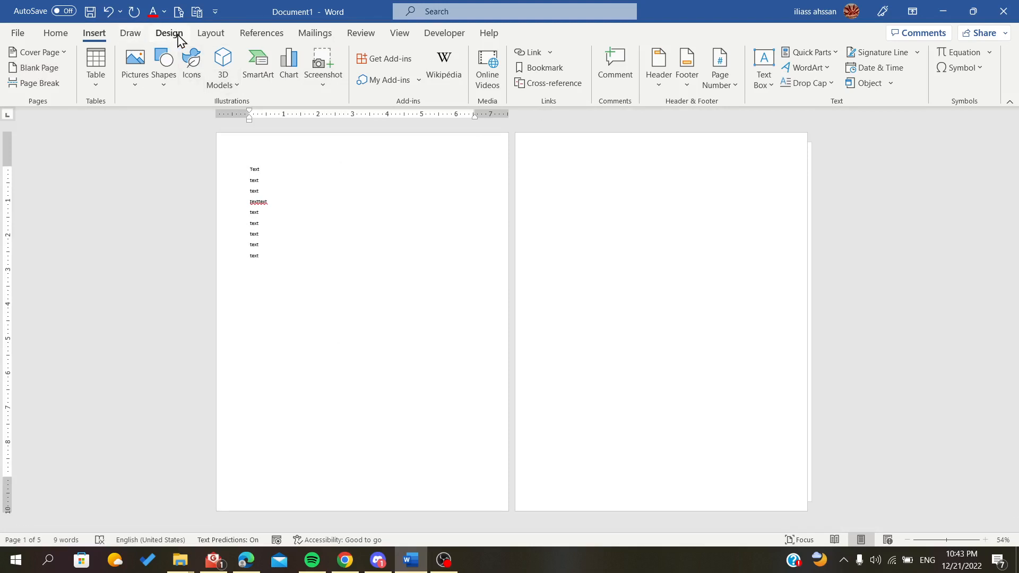
left_click(211, 33)
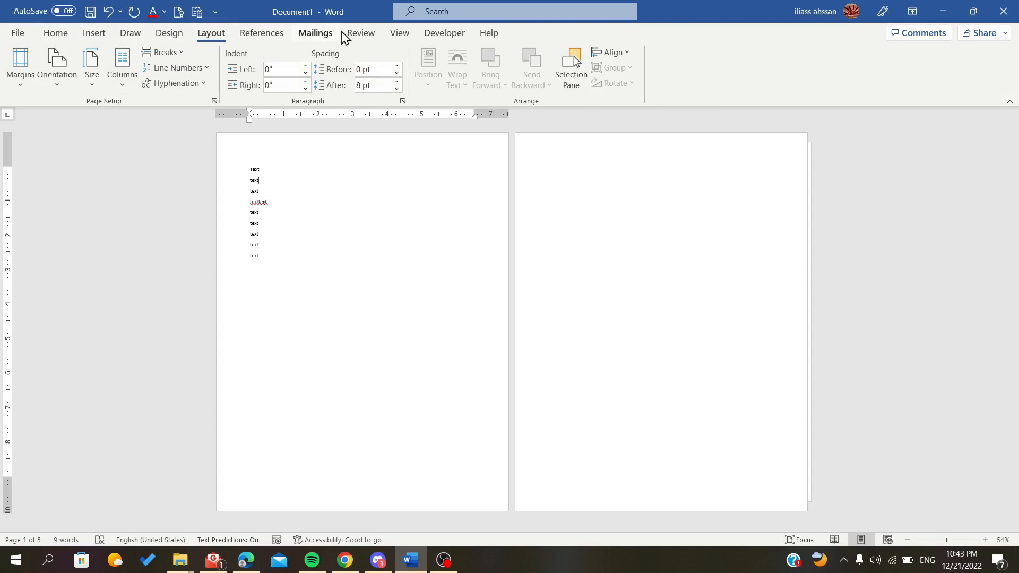
Show the five-page document in reading view as screens 1–2 of 5.
left_click(399, 32)
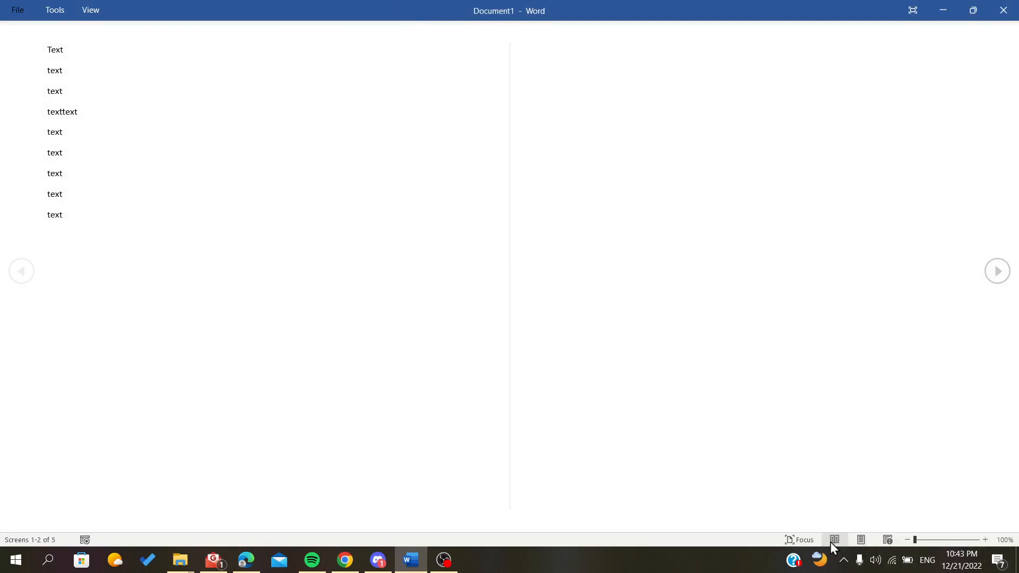
Leave reading view for print layout with pages still side by side.
left_click(834, 540)
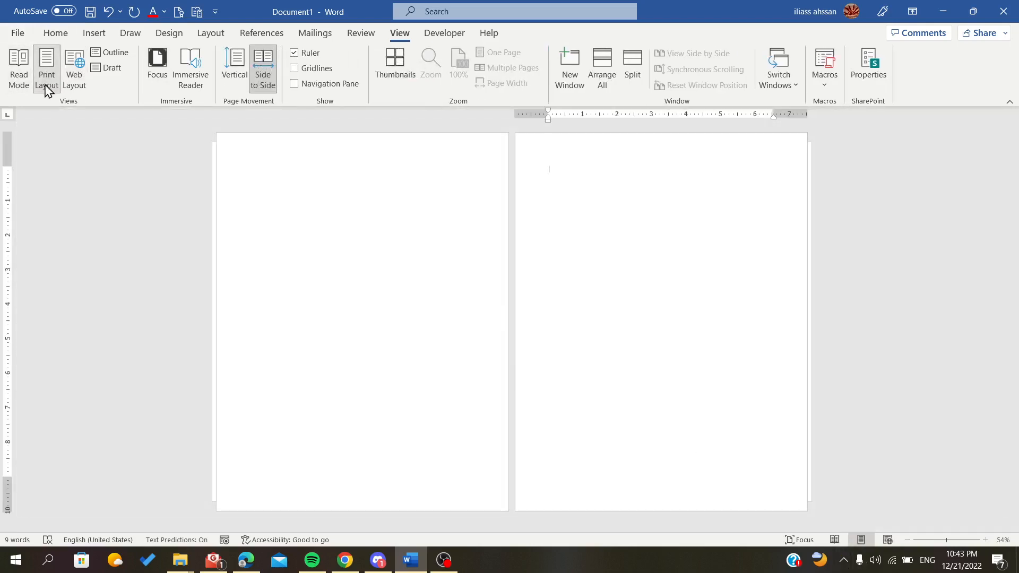
mouse_move(46, 68)
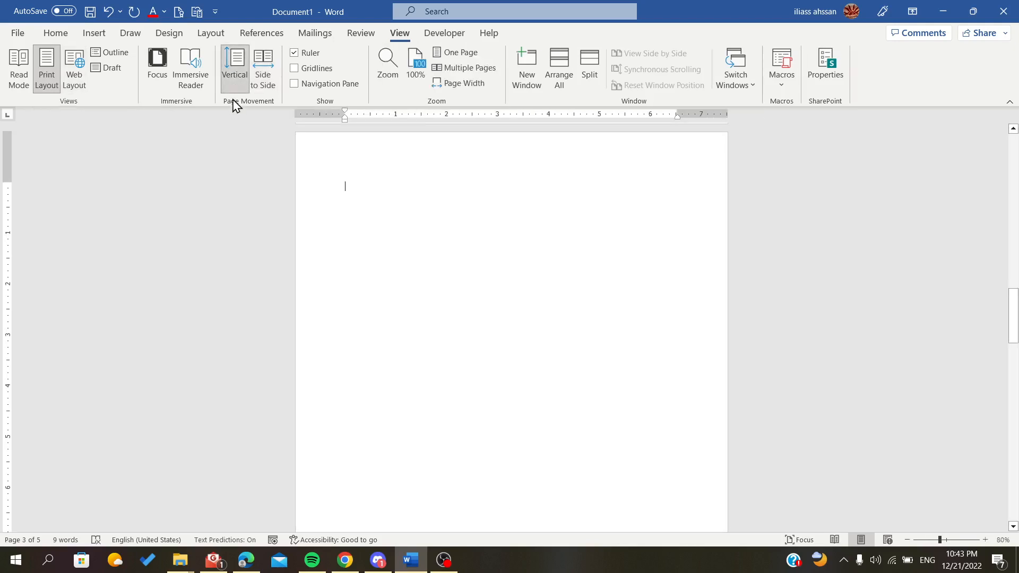
mouse_move(356, 181)
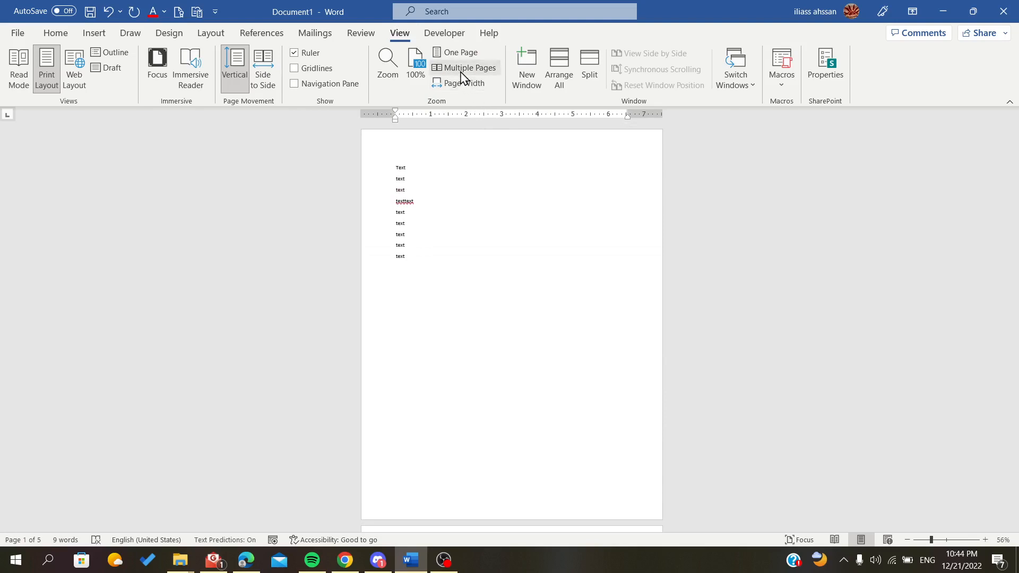
Apply Multiple Pages zoom so several pages show per row while scrolling vertically.
left_click(464, 68)
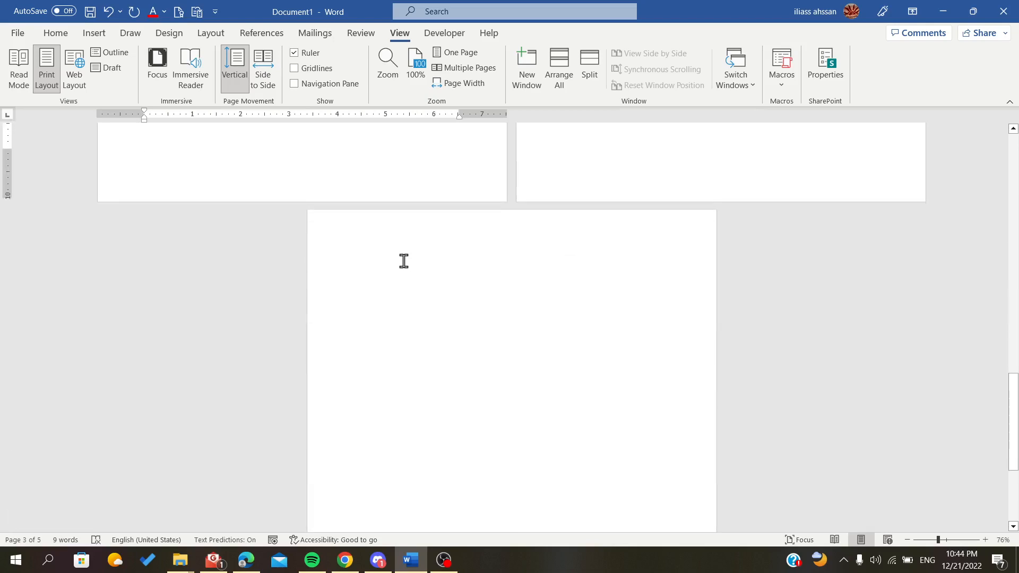
Scroll the multi-page layout back to page 1 with its nine text lines.
scroll("down", 3)
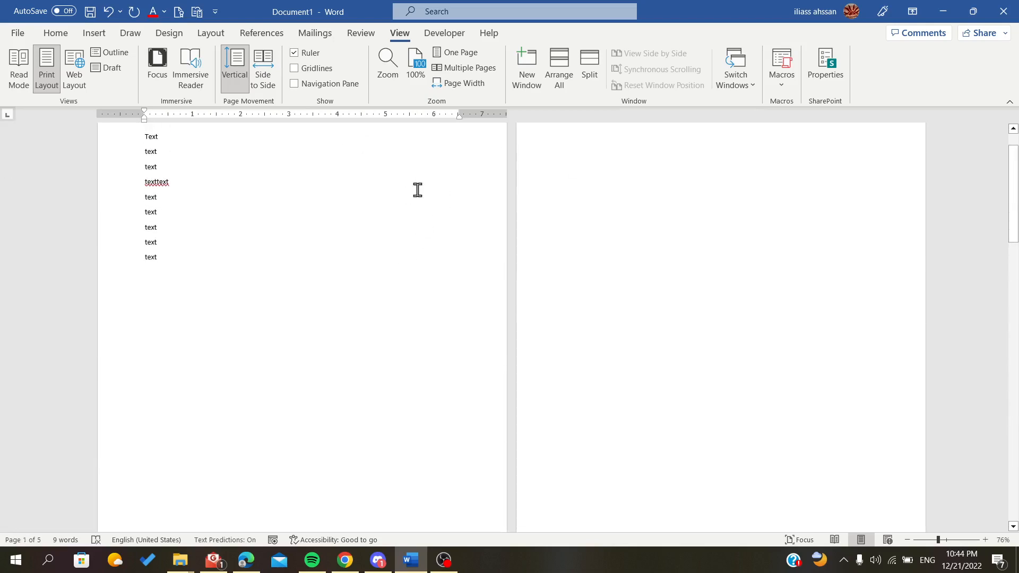
mouse_move(542, 210)
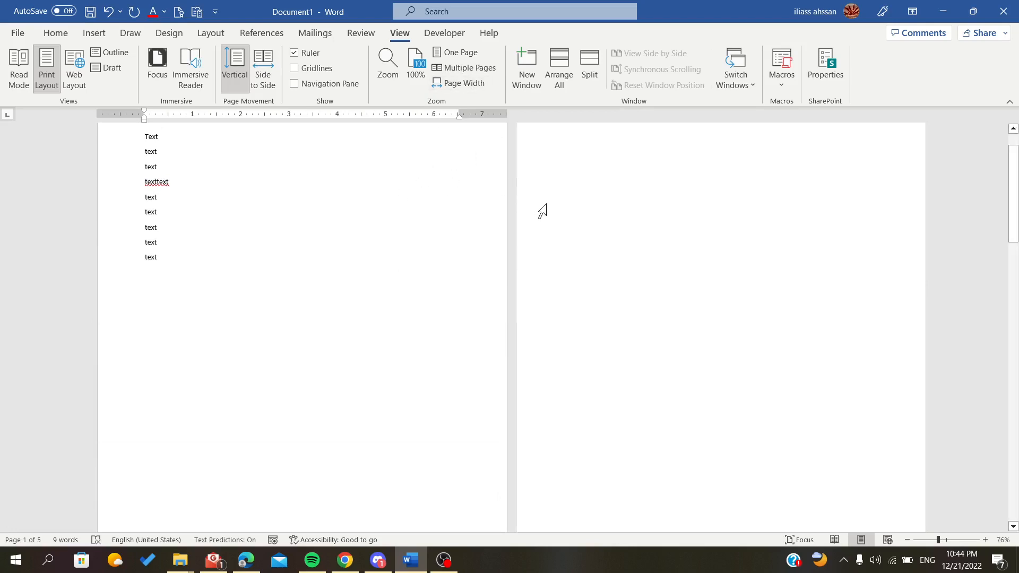